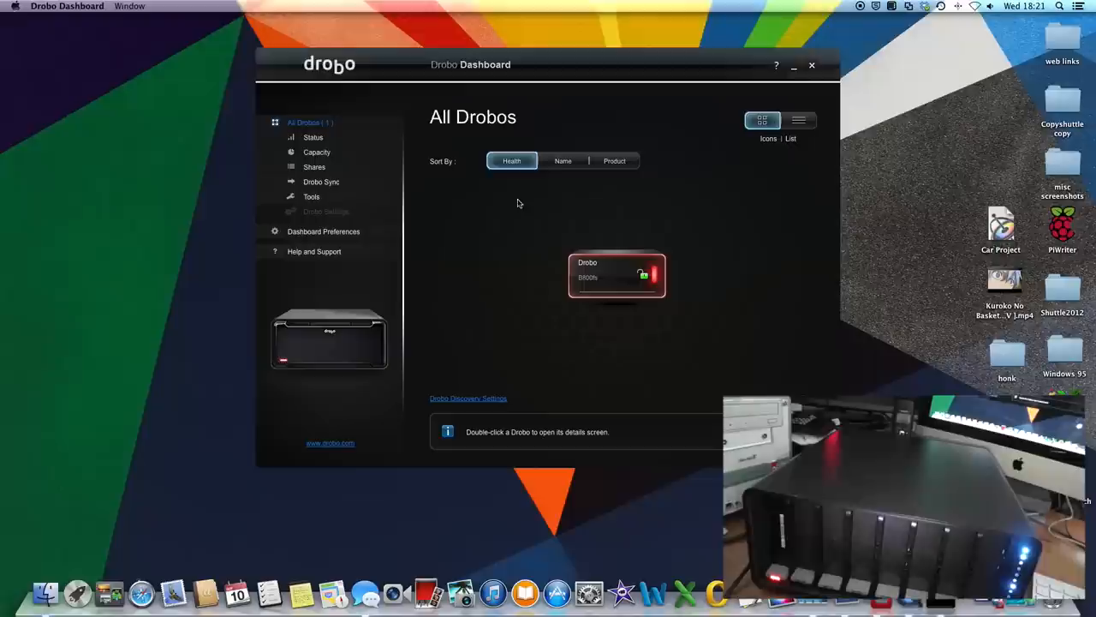
Open the Drobo from All Drobos and view its Capacity page reporting no drives detected.
double_click(616, 274)
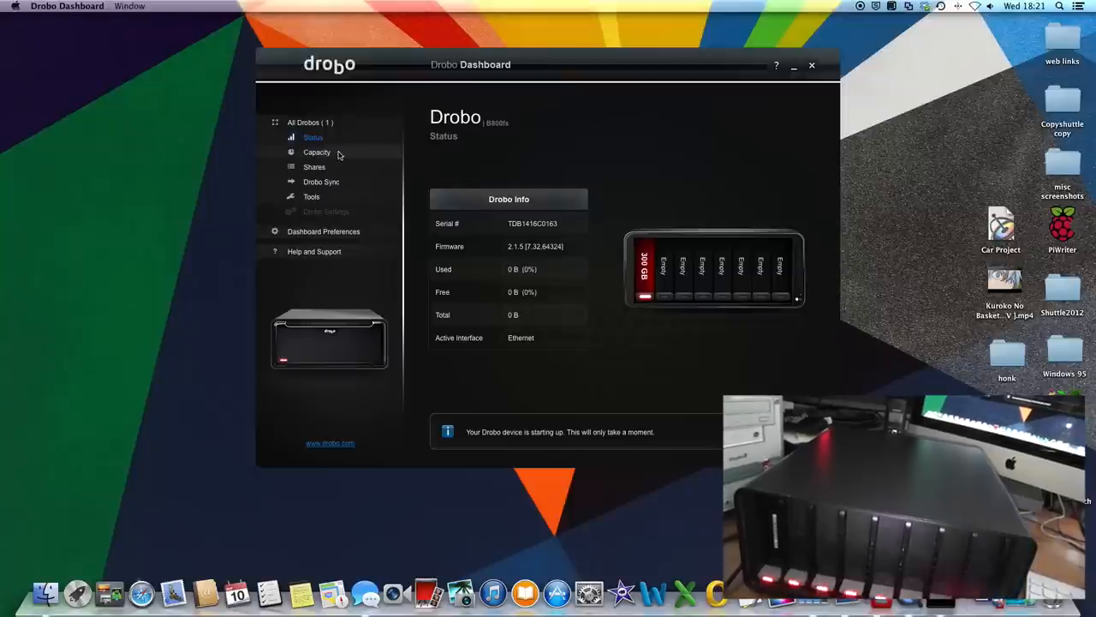
click(315, 152)
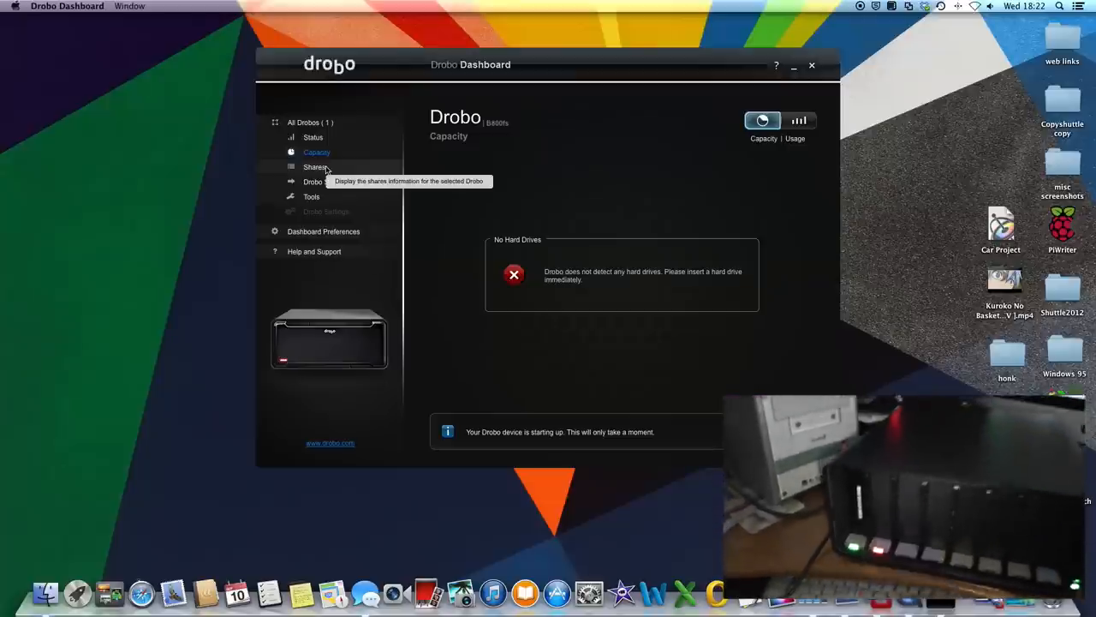
Browse the Shares, Status and Capacity pages, finishing on Drobo Sync showing sync disabled.
click(315, 167)
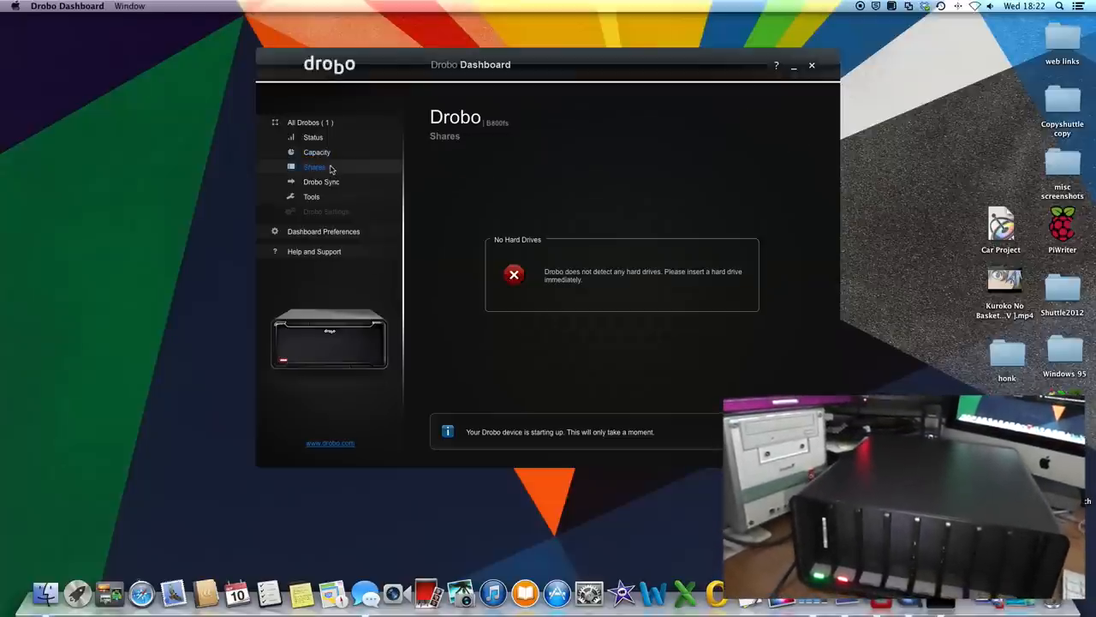
click(311, 137)
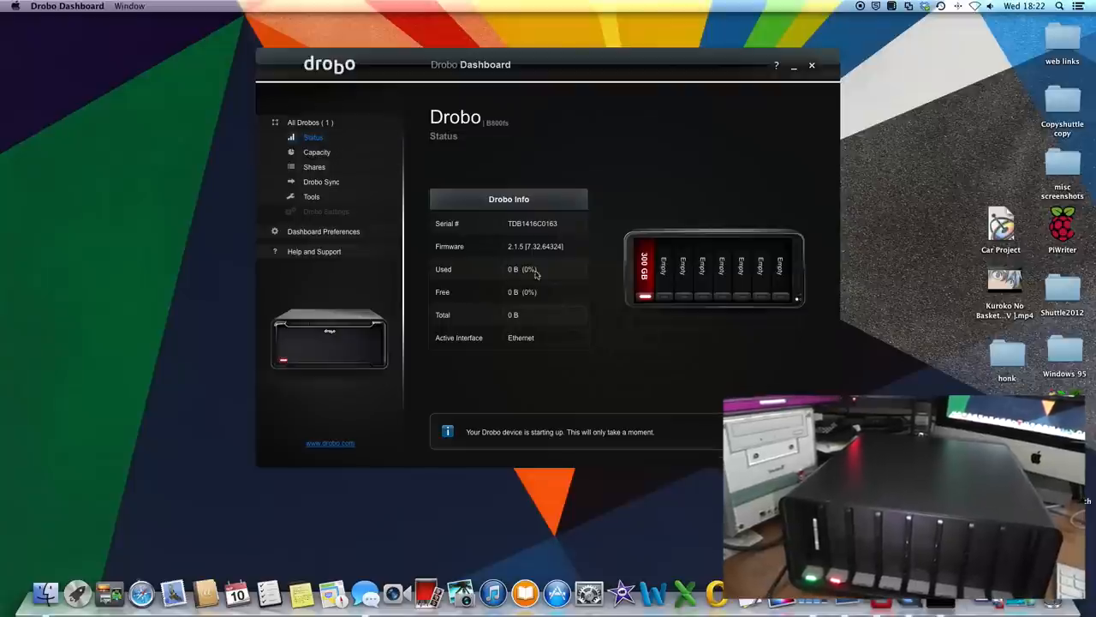
mouse_move(644, 282)
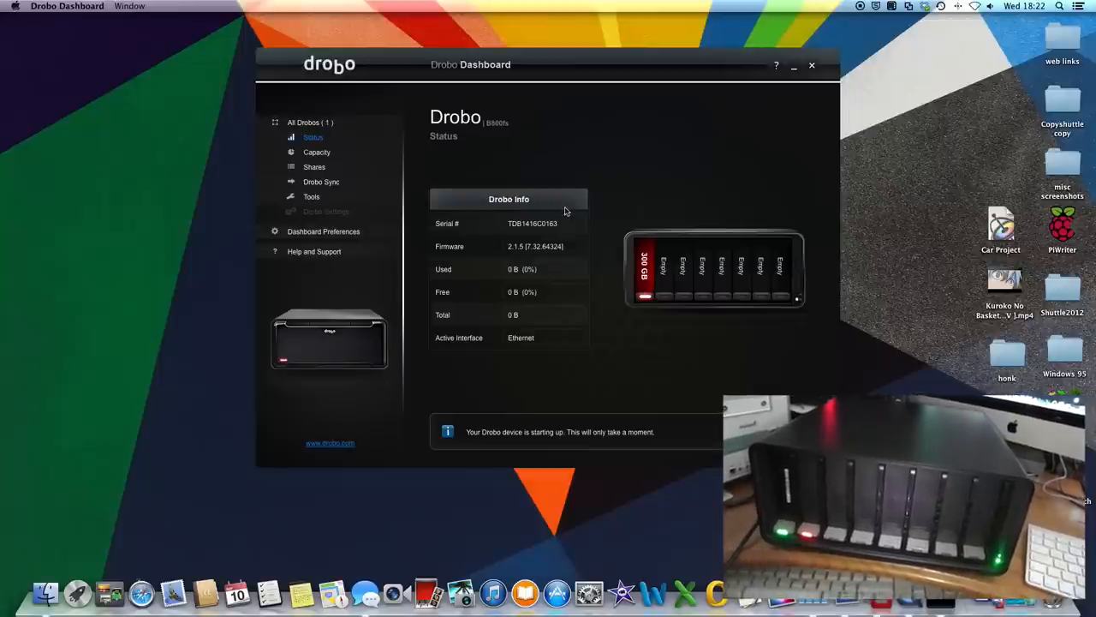
mouse_move(528, 231)
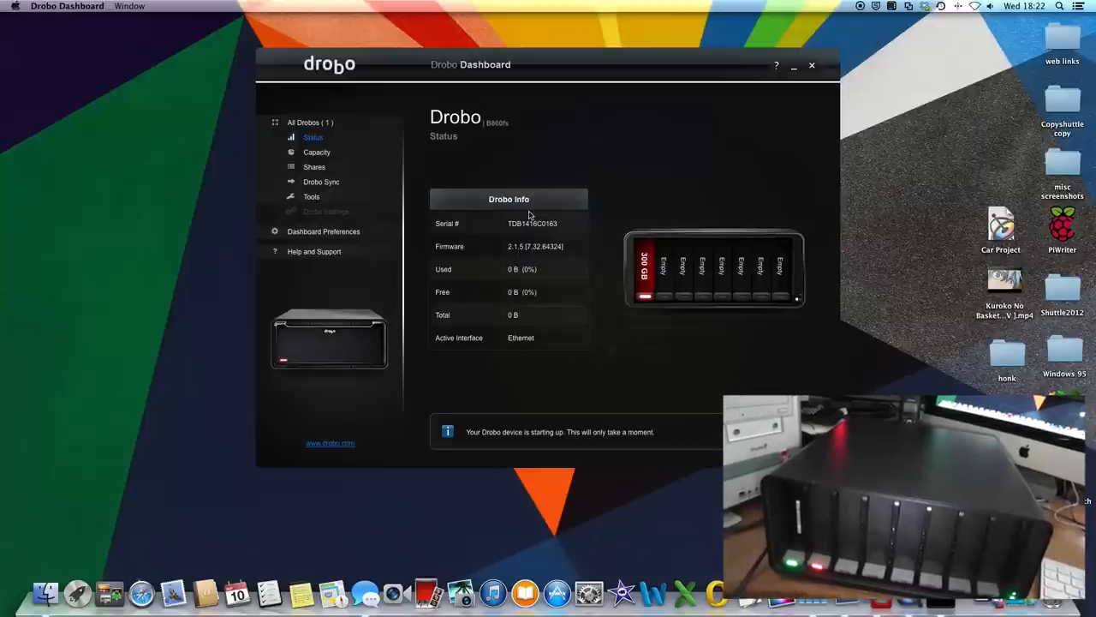
click(317, 152)
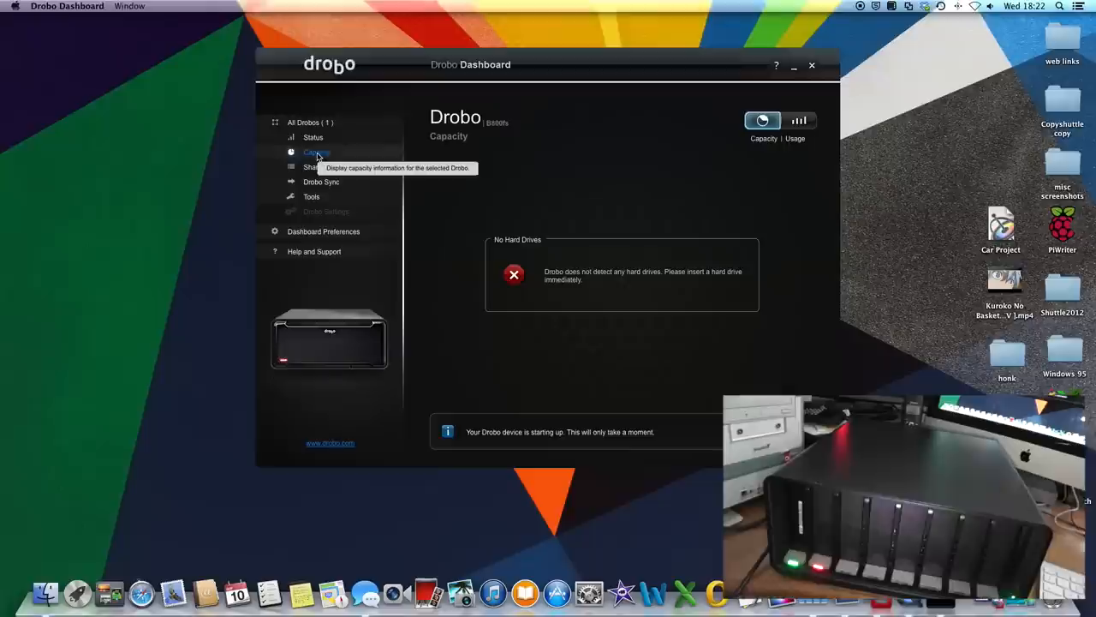
click(311, 166)
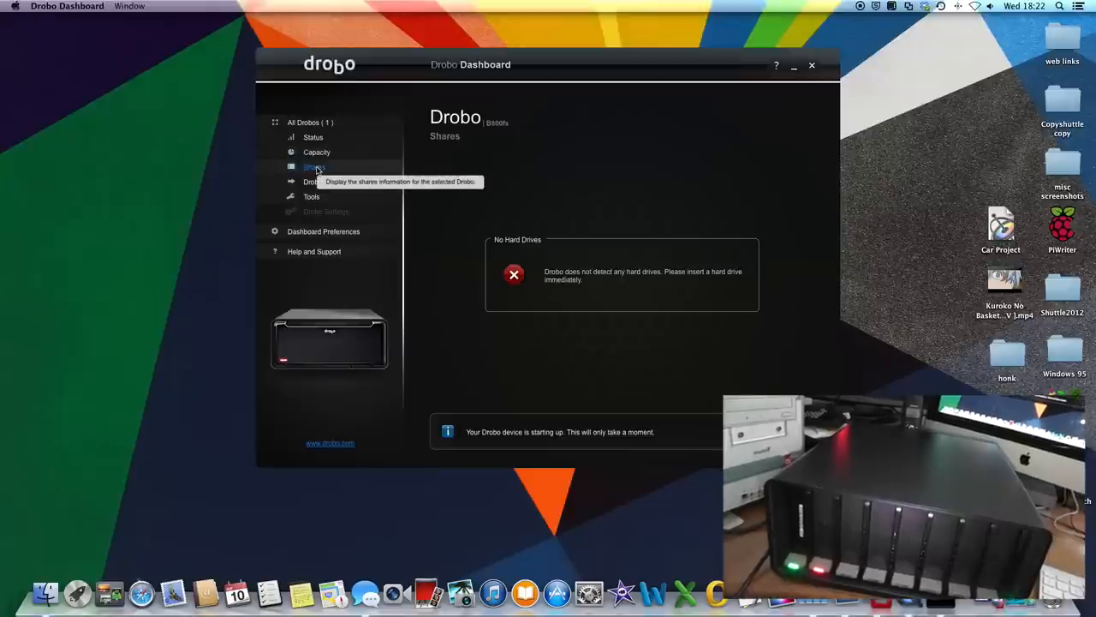
click(322, 181)
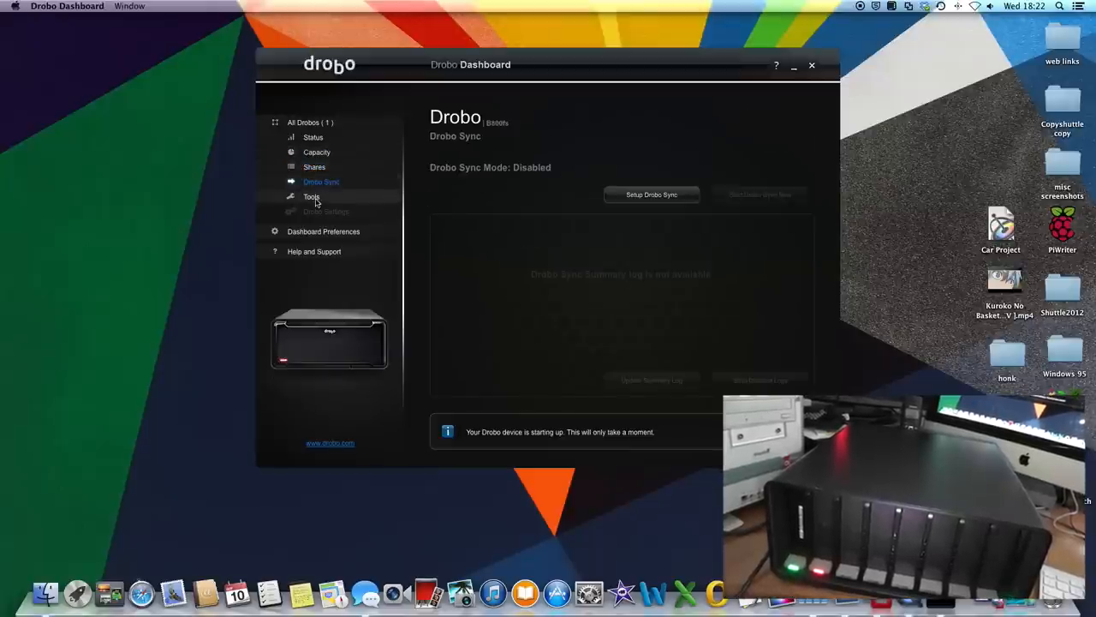
Run Check for Updates from Tools and dismiss the update-already-in-progress warning.
click(312, 197)
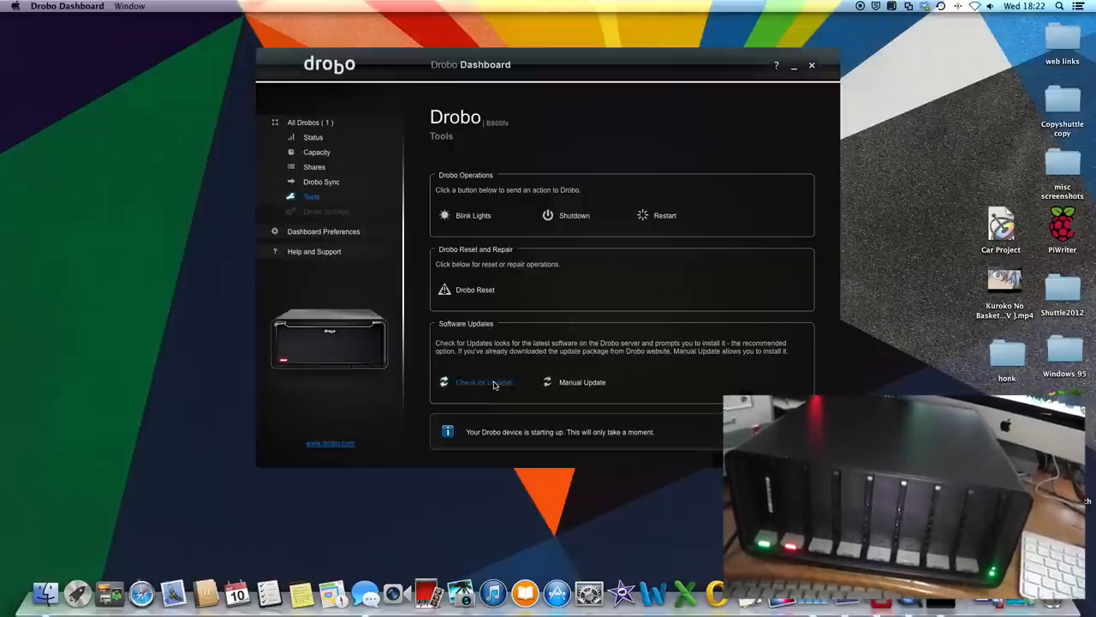
click(483, 382)
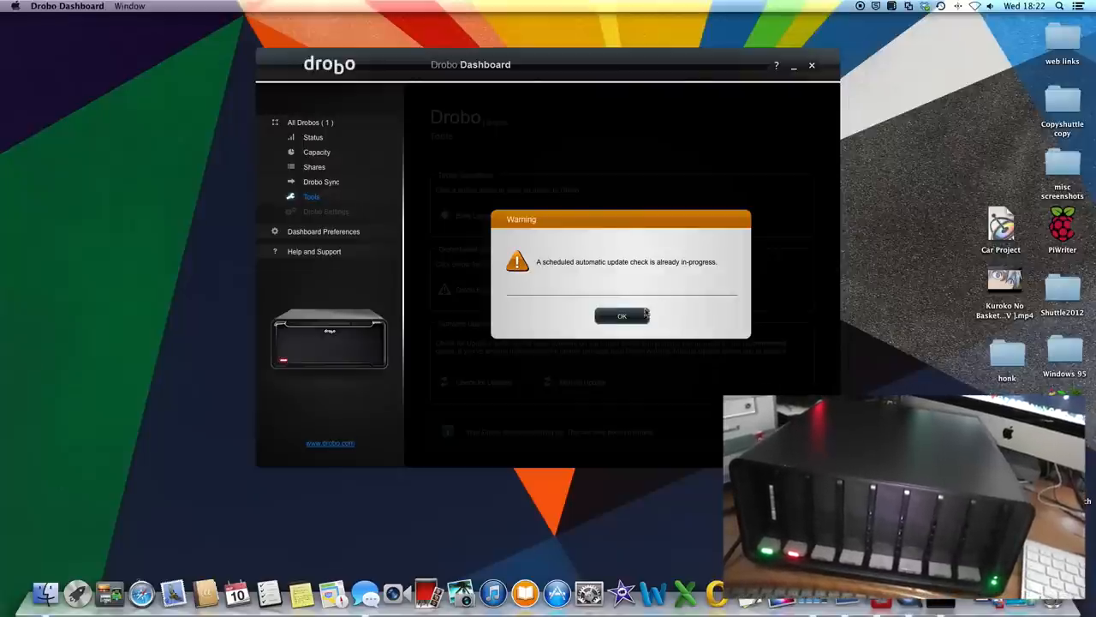
click(622, 315)
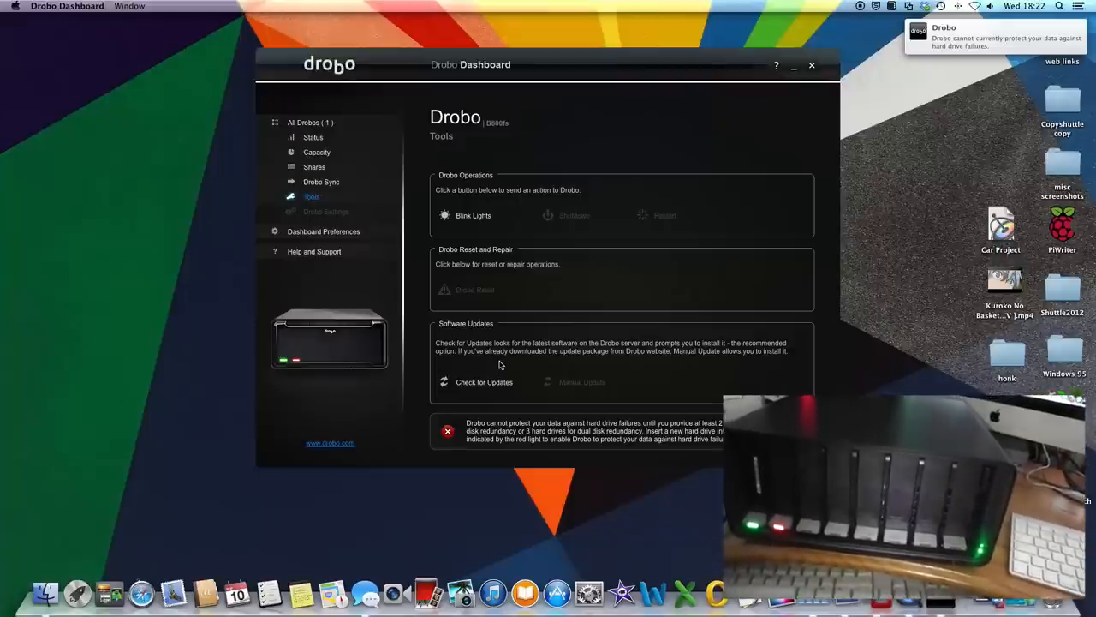
mouse_move(559, 392)
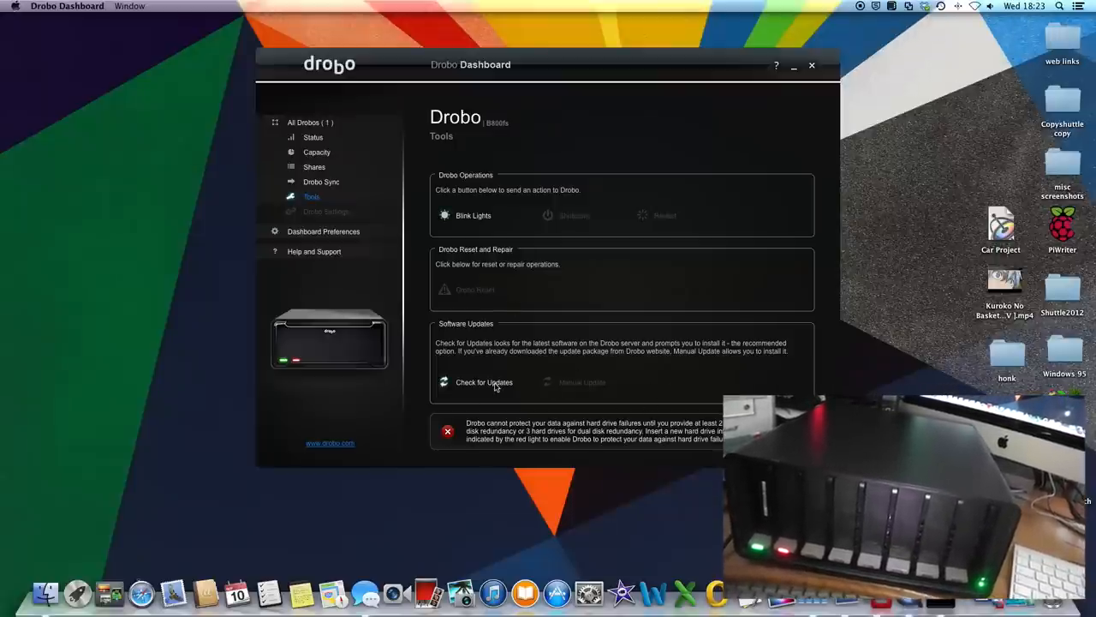
Retry Check for Updates and dismiss the in-progress warning again.
click(483, 382)
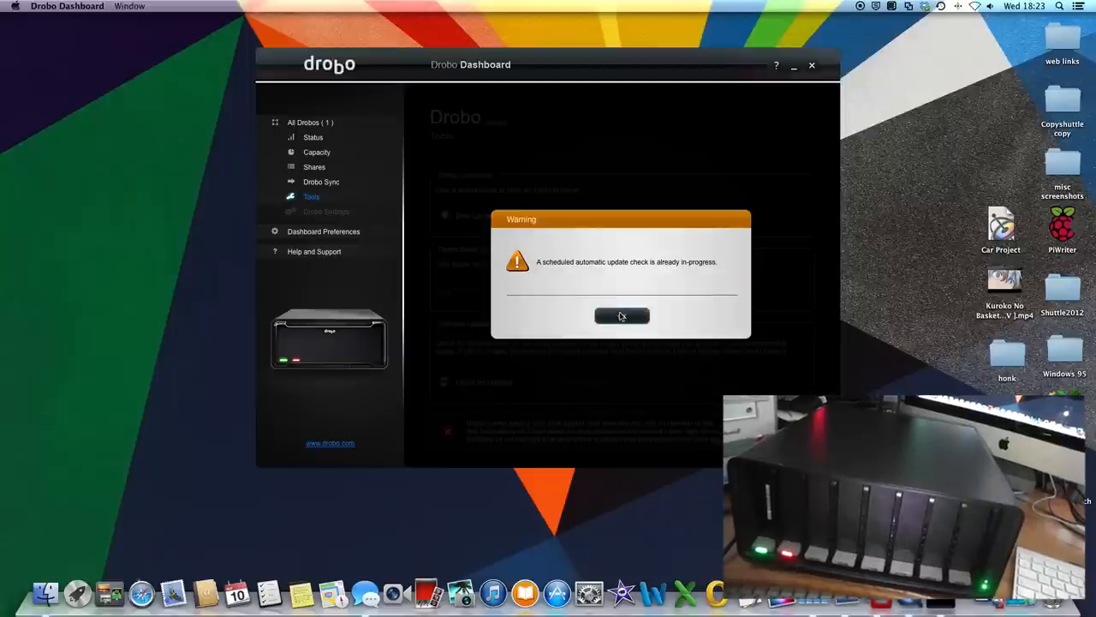
click(623, 315)
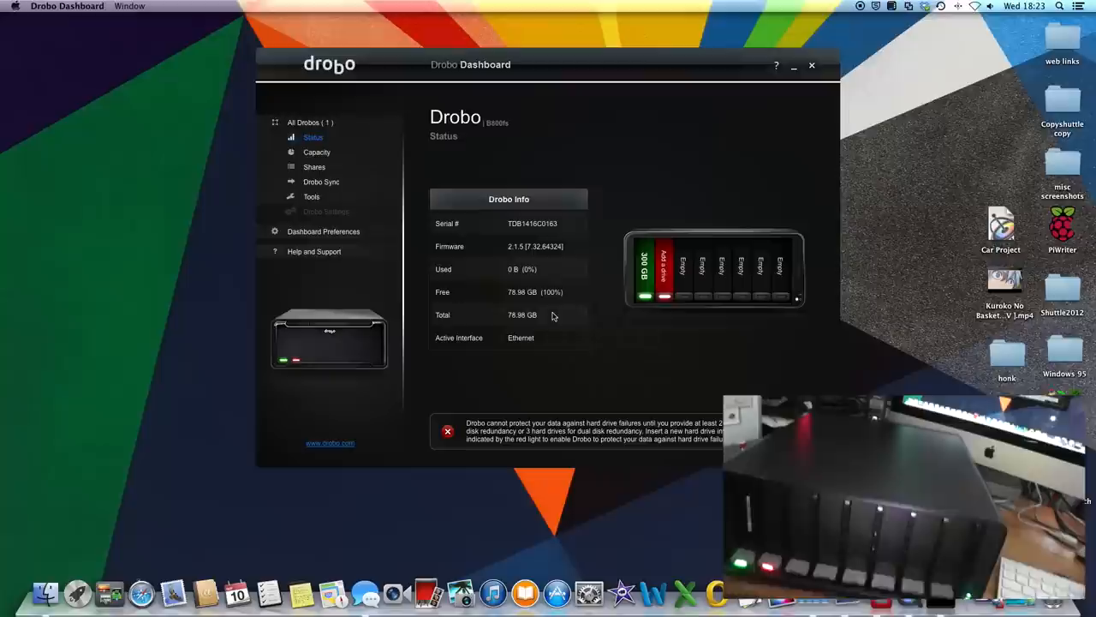
mouse_move(478, 222)
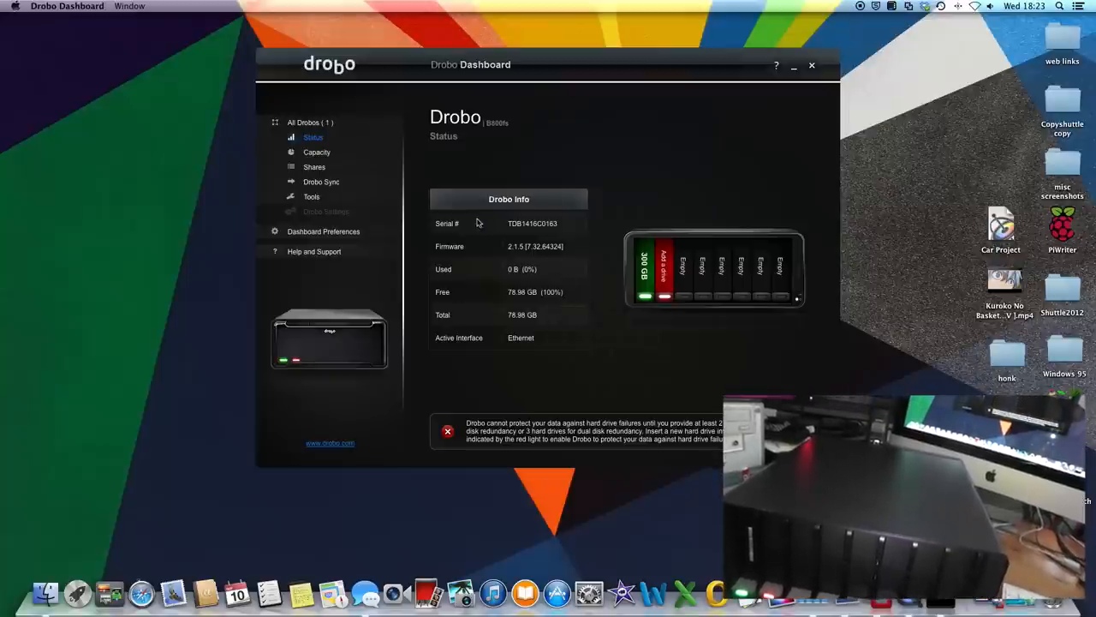
View Capacity during the final startup stage, then go to Tools where the update warning reappears.
click(315, 150)
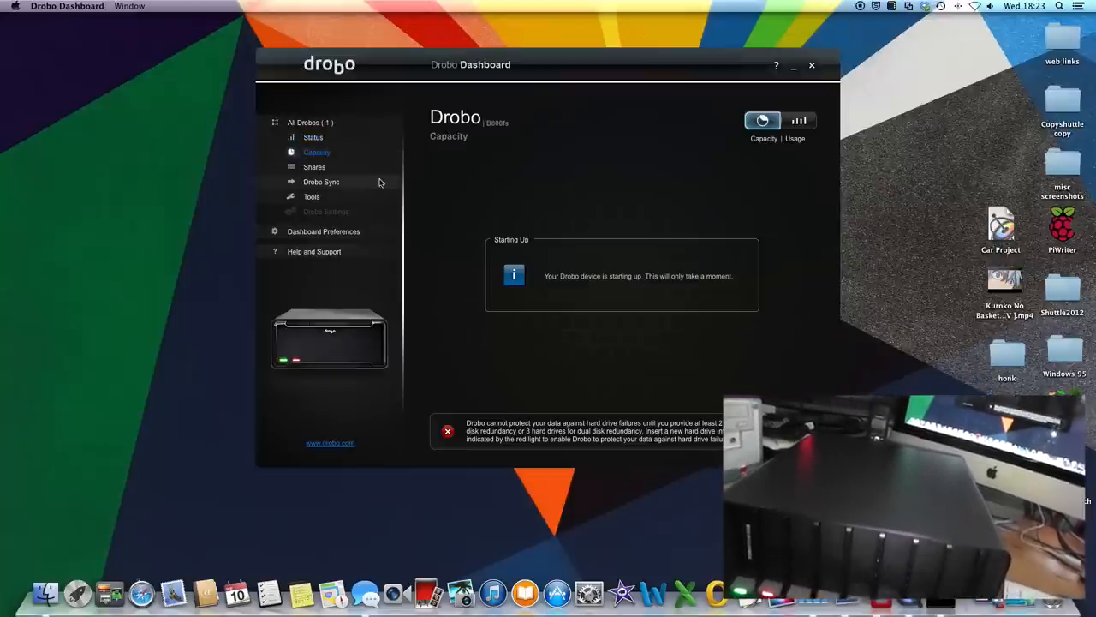
mouse_move(322, 181)
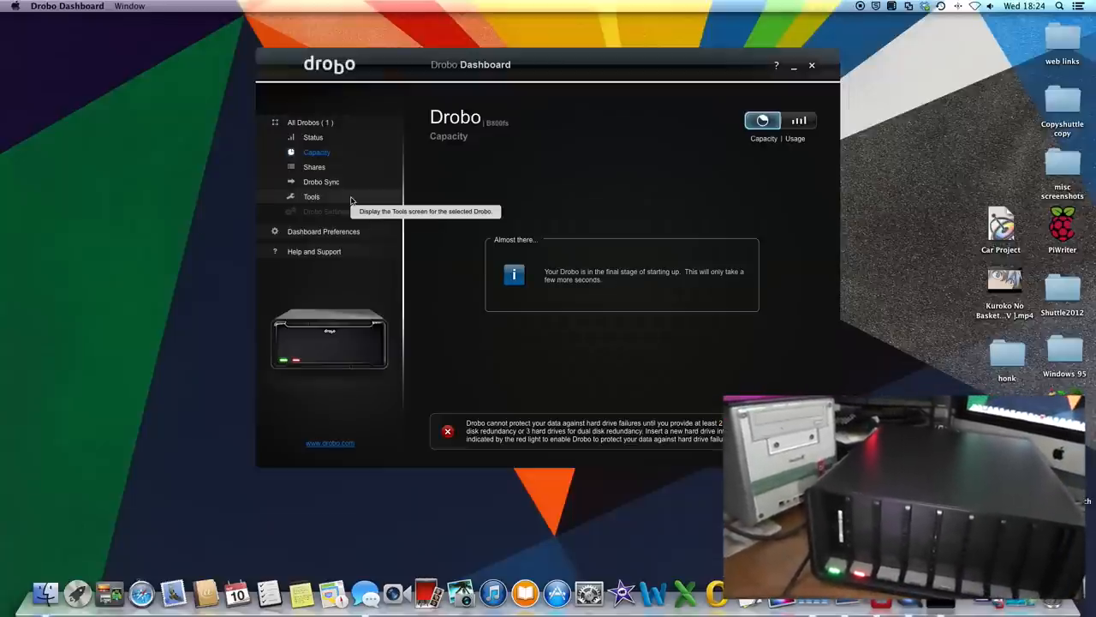
click(322, 232)
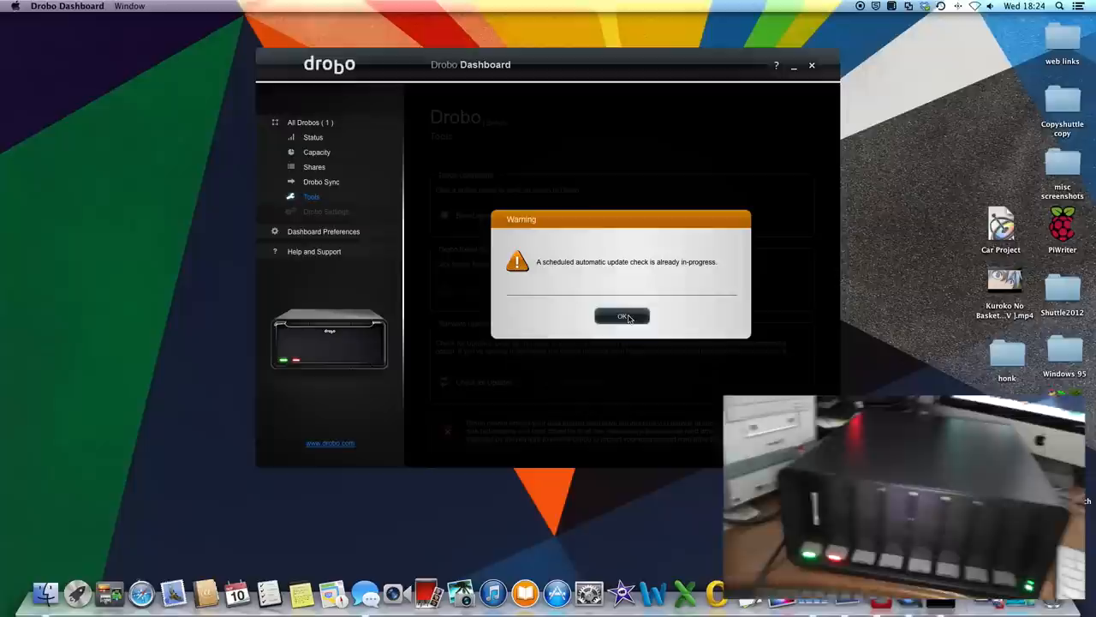
Dismiss the third in-progress warning and return to the Capacity page still showing startup.
click(622, 315)
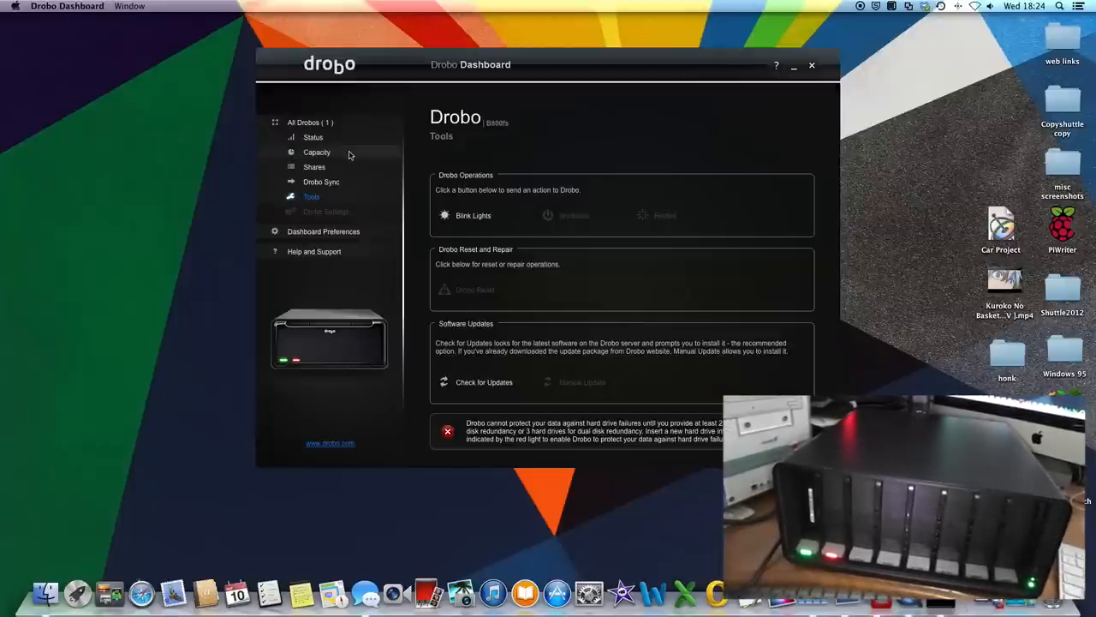
click(315, 151)
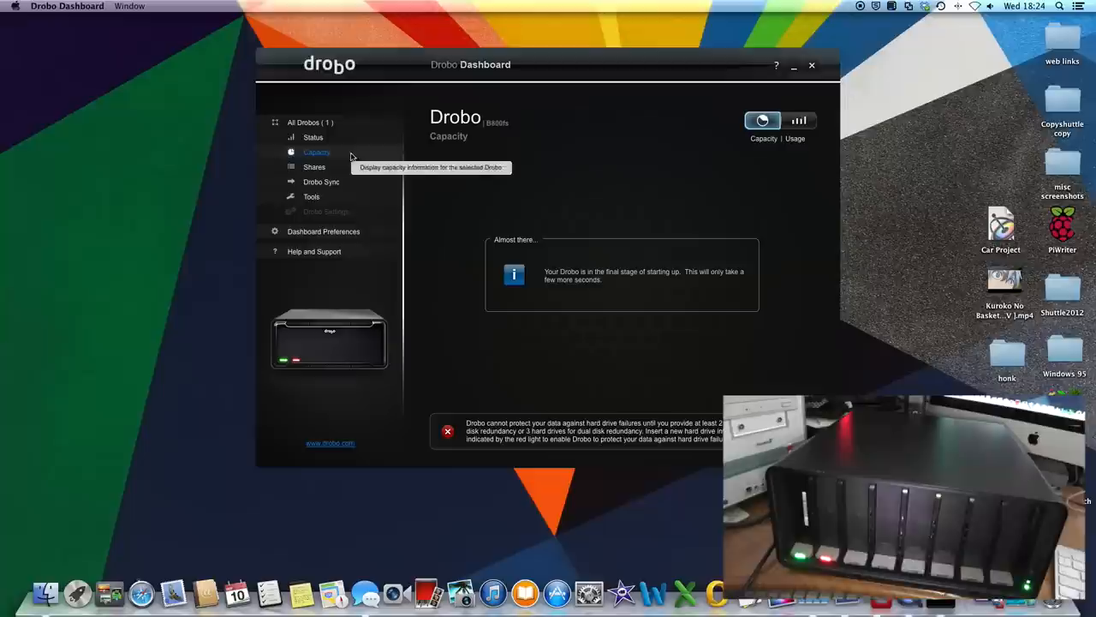
mouse_move(644, 342)
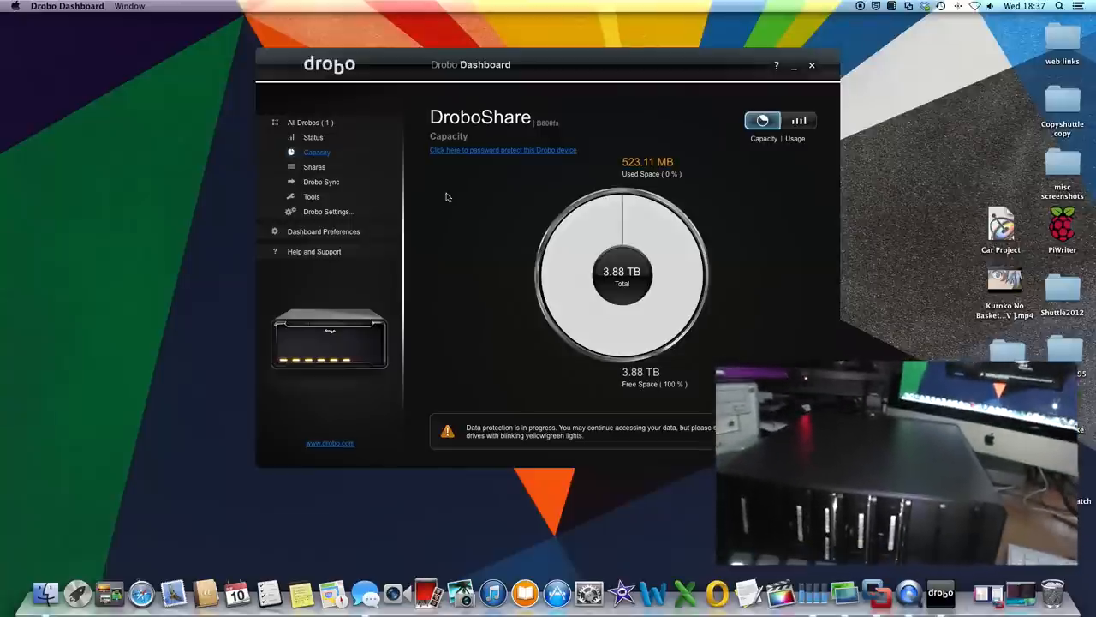
View the DroboShare Status page, then its Drobo Sync page showing sync disabled.
click(311, 137)
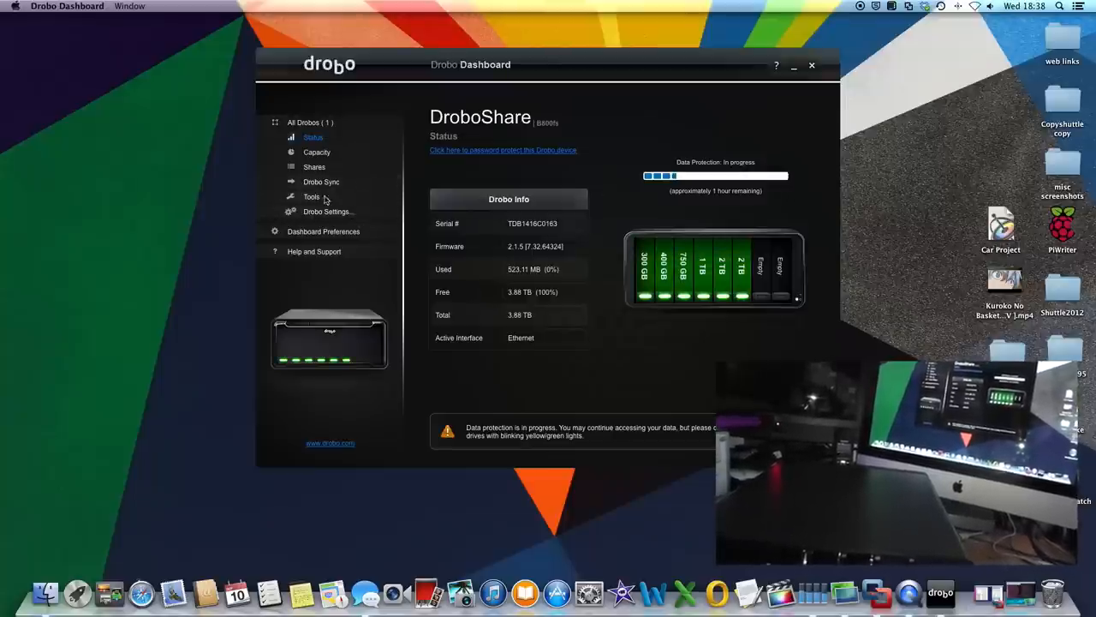
click(322, 181)
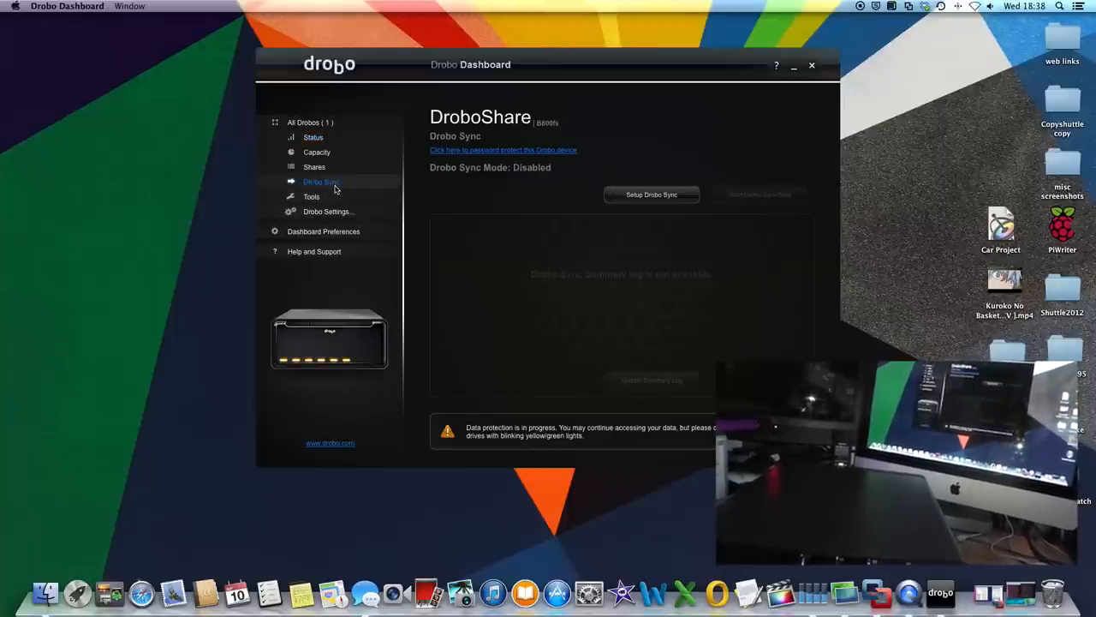
mouse_move(322, 182)
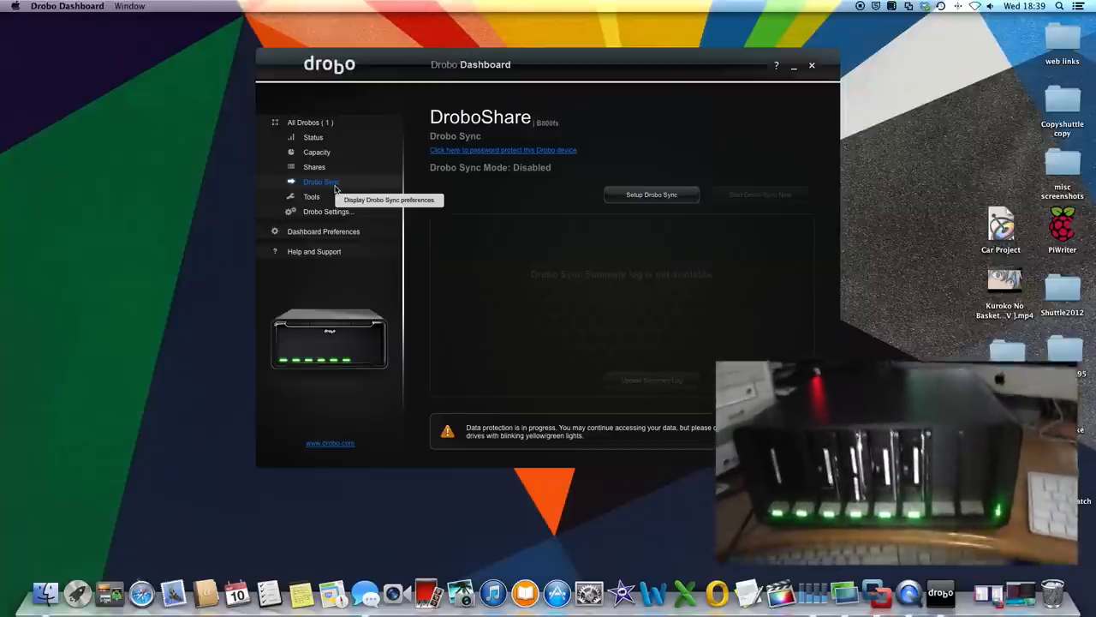
Browse Tools, Status, Dashboard Preferences and Drobo Sync, then show the Drobo Settings categories.
click(312, 195)
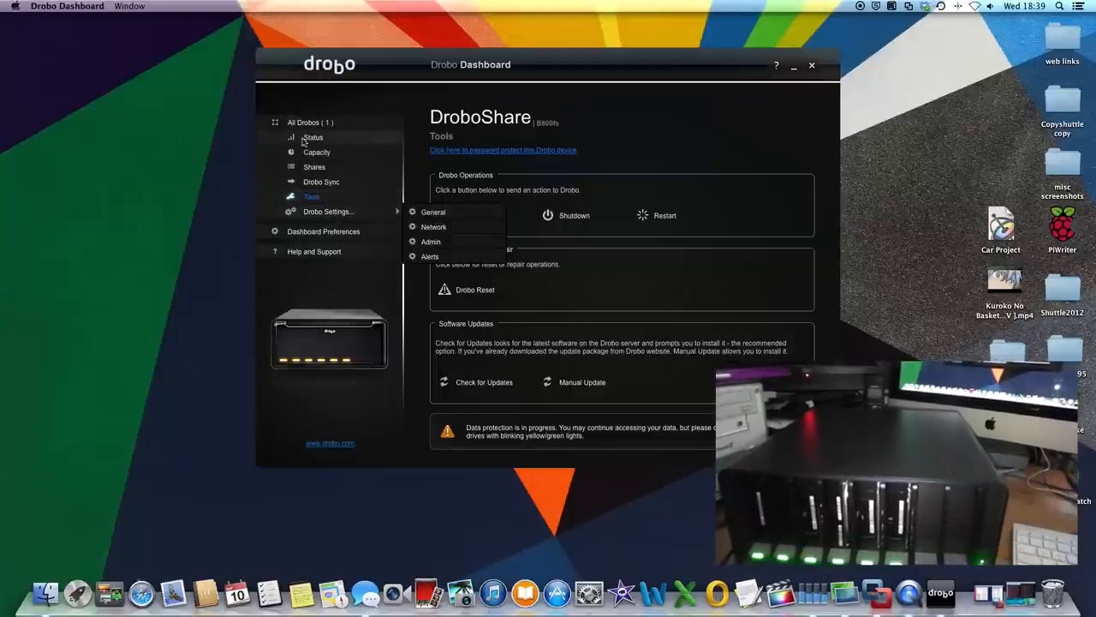
click(312, 137)
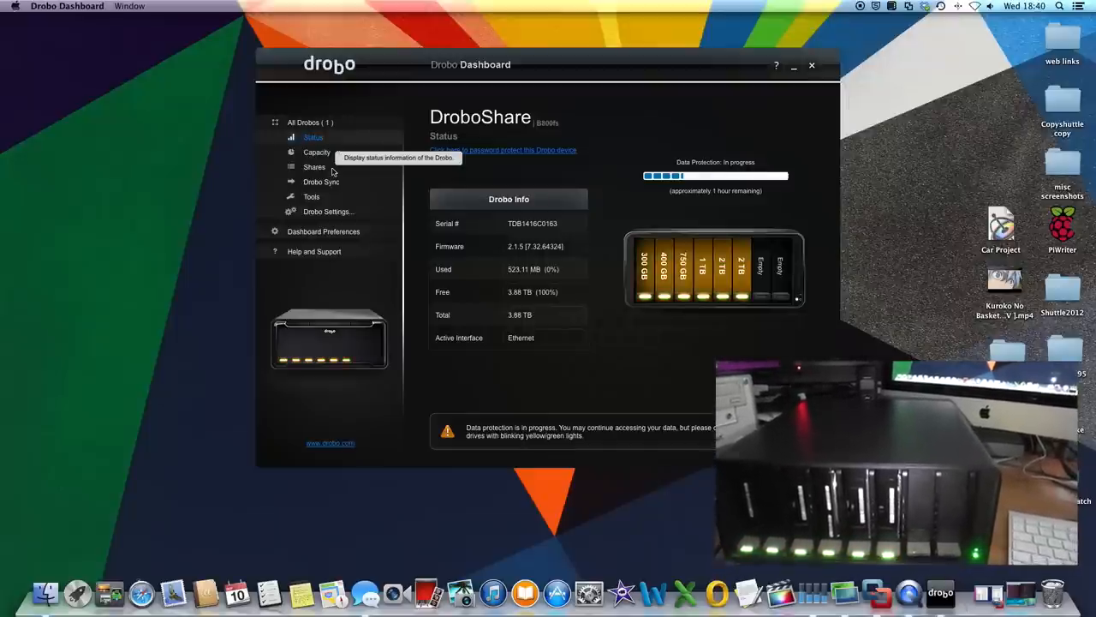
click(323, 231)
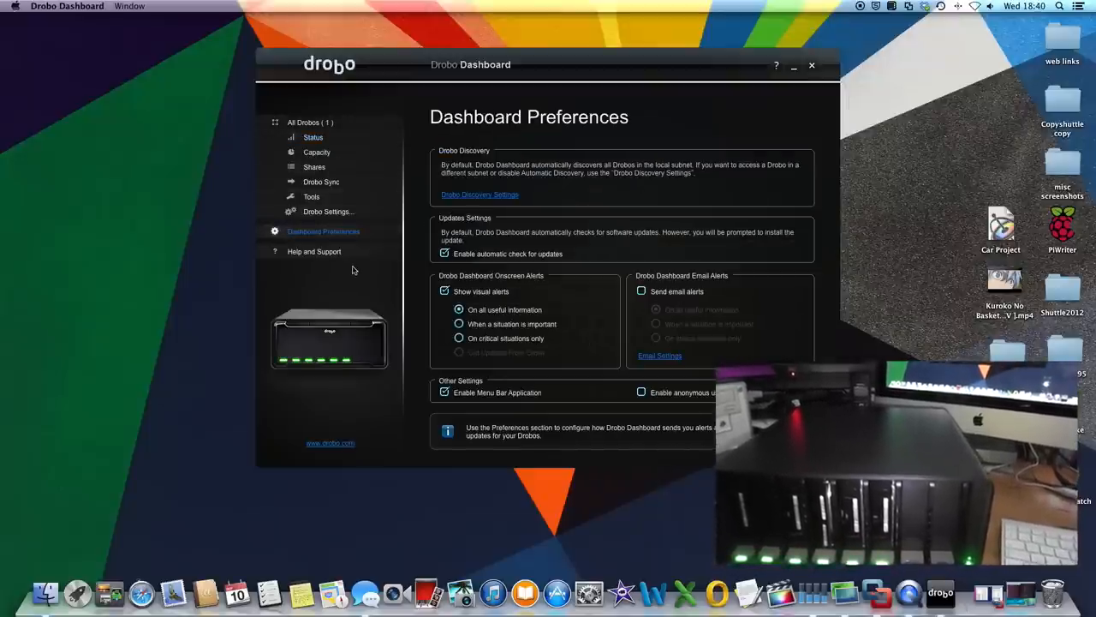
click(312, 196)
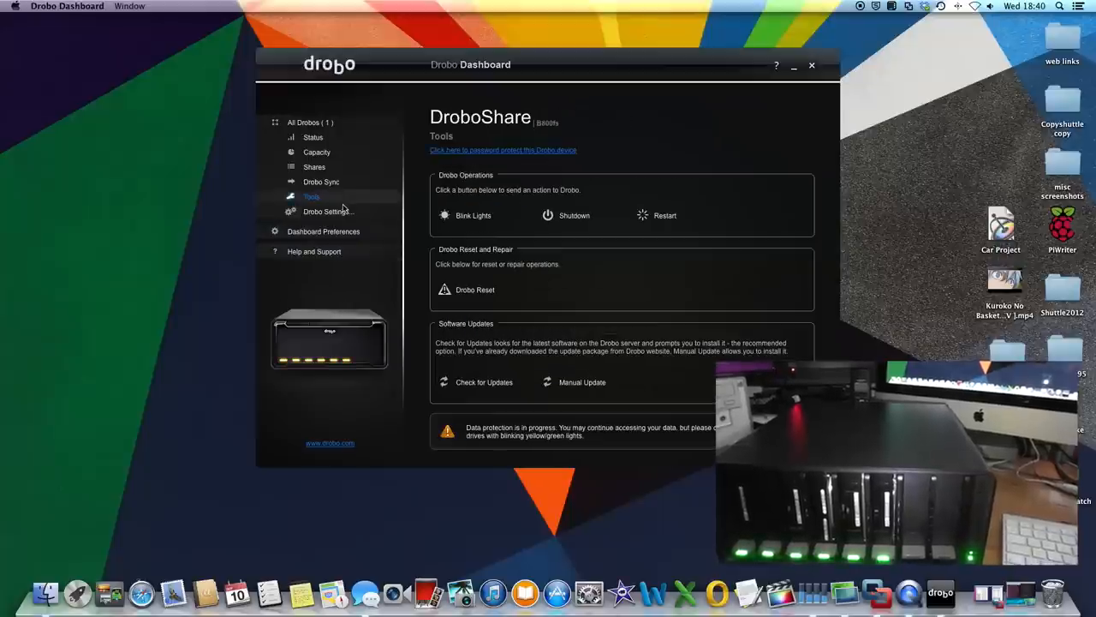
click(322, 182)
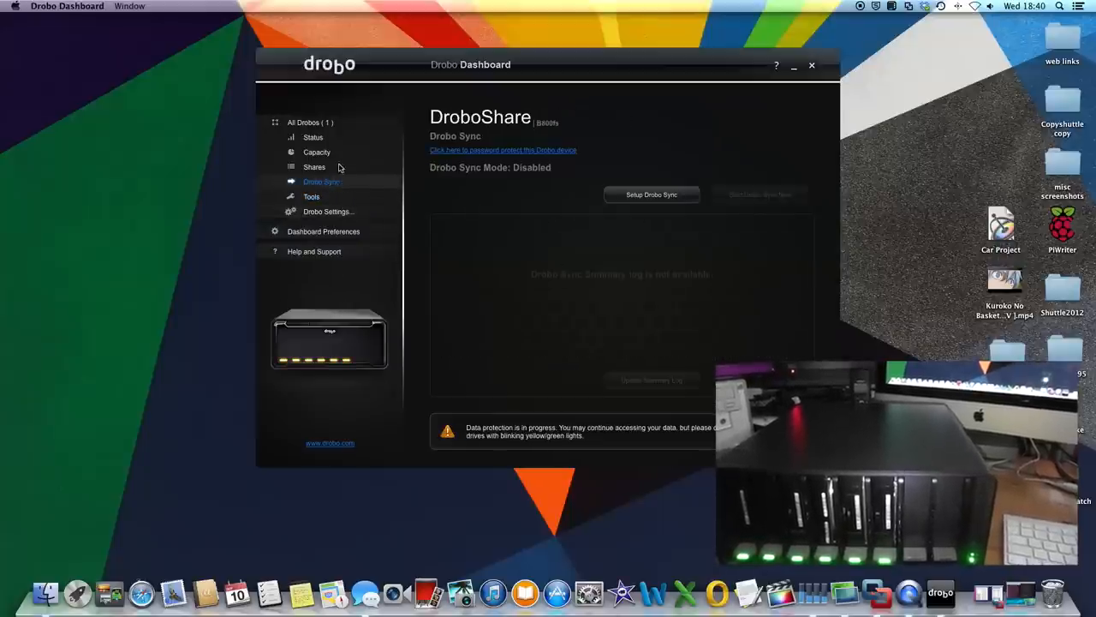
click(312, 137)
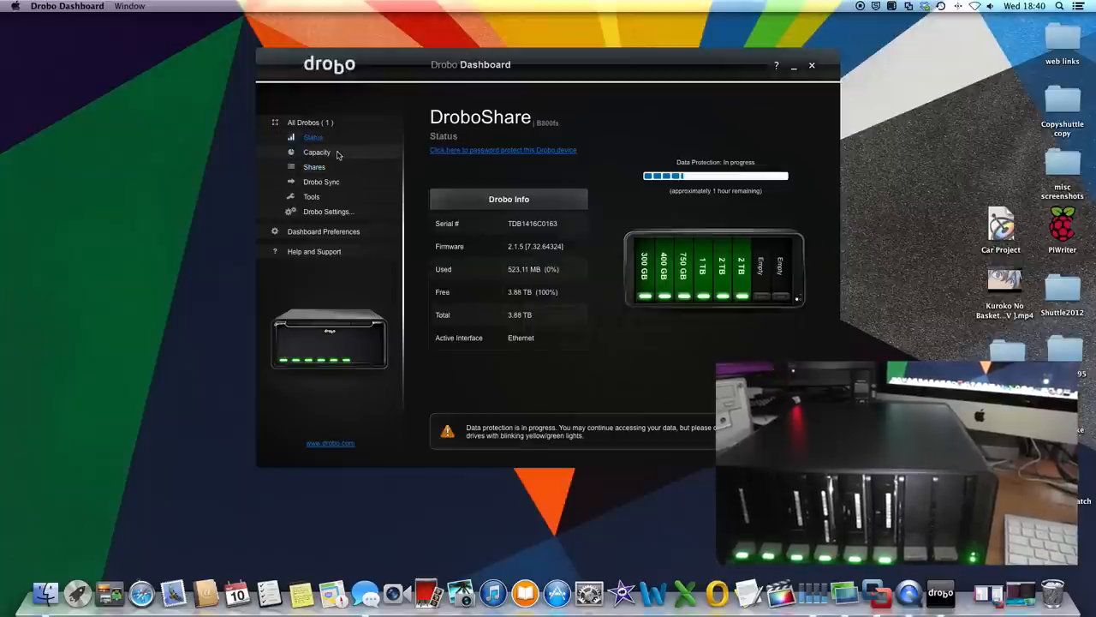
click(329, 212)
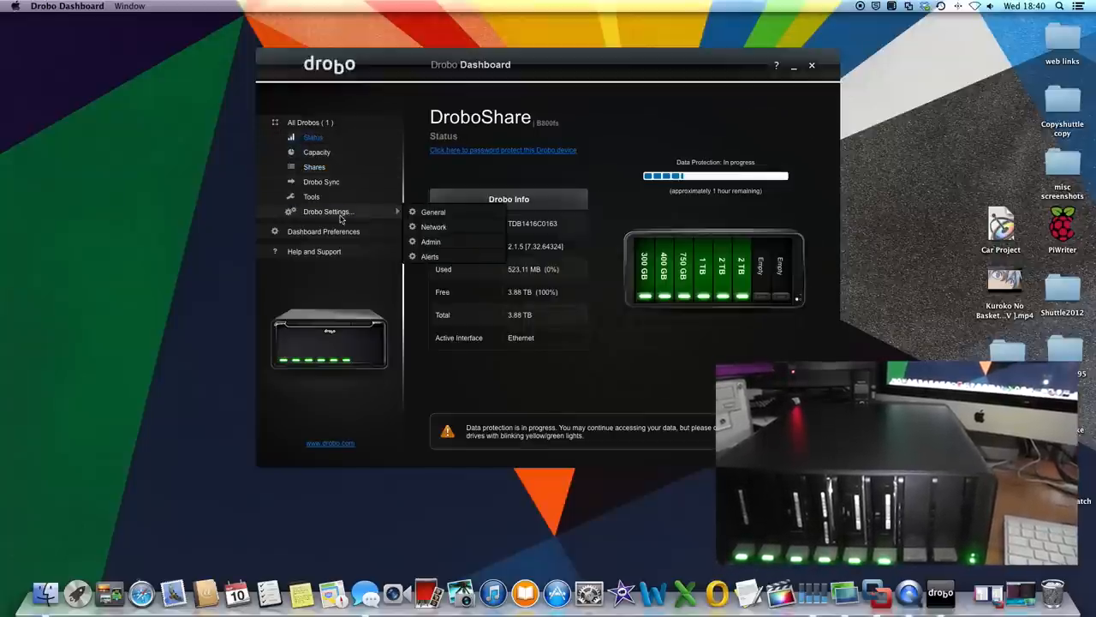
In General Settings, tick Dual Disk Redundancy, raising the 2.22 TB capacity warning.
click(433, 213)
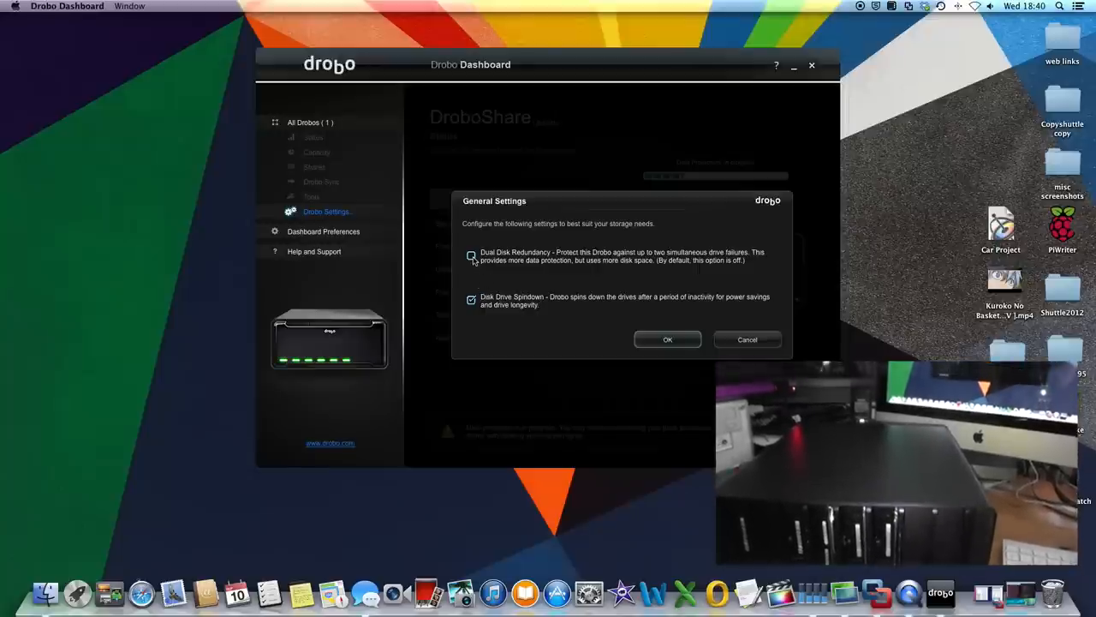
click(471, 257)
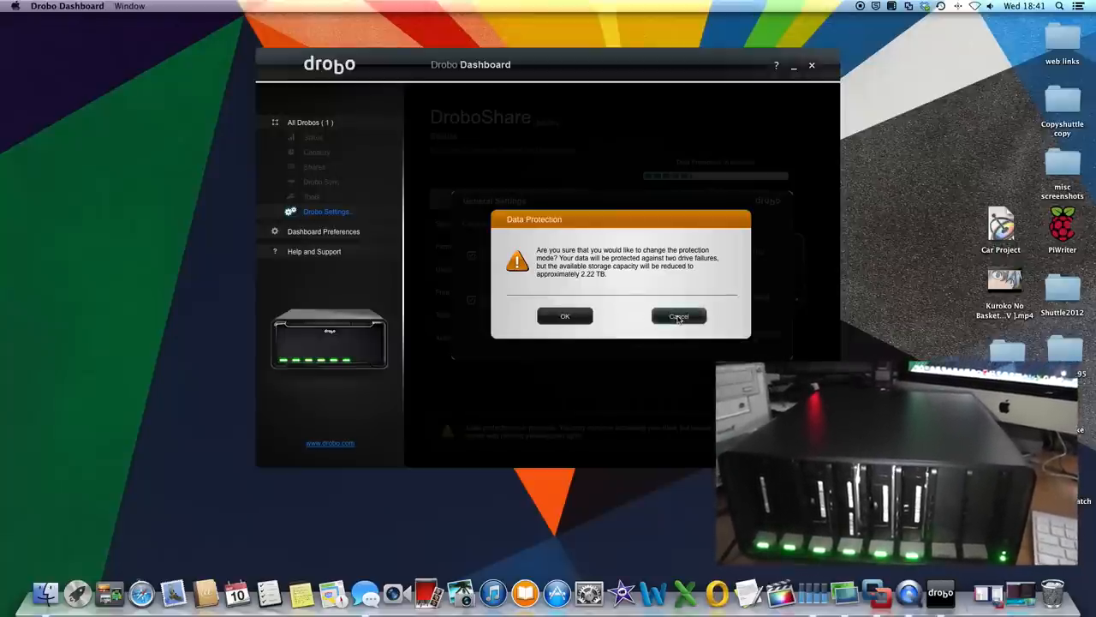
Cancel the redundancy change and General Settings, then view Capacity showing 3.89 TB total.
click(678, 315)
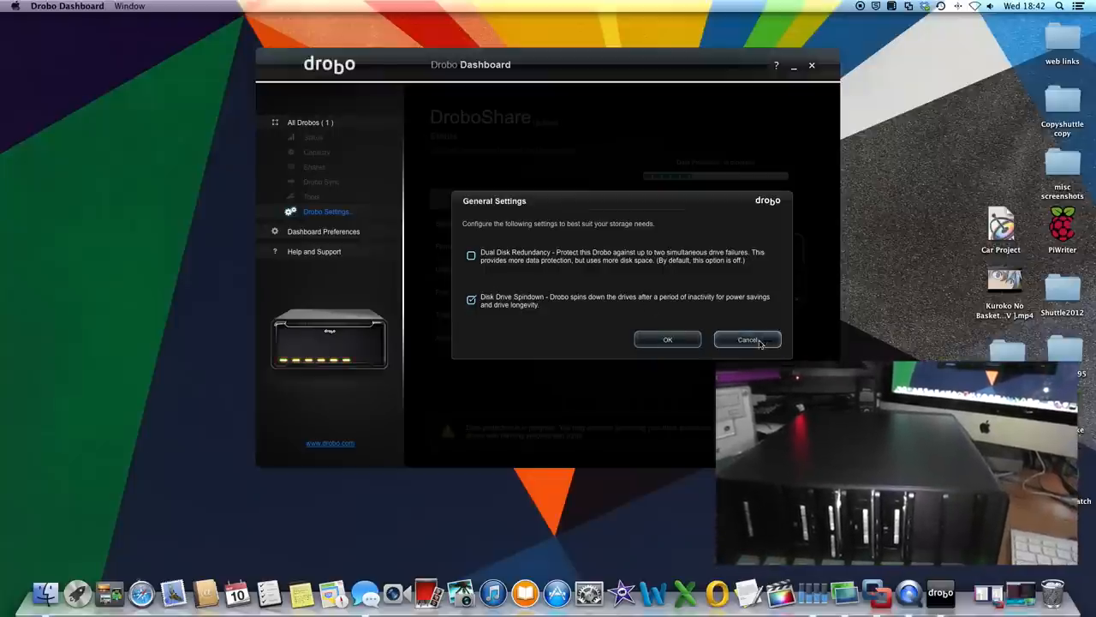
click(747, 339)
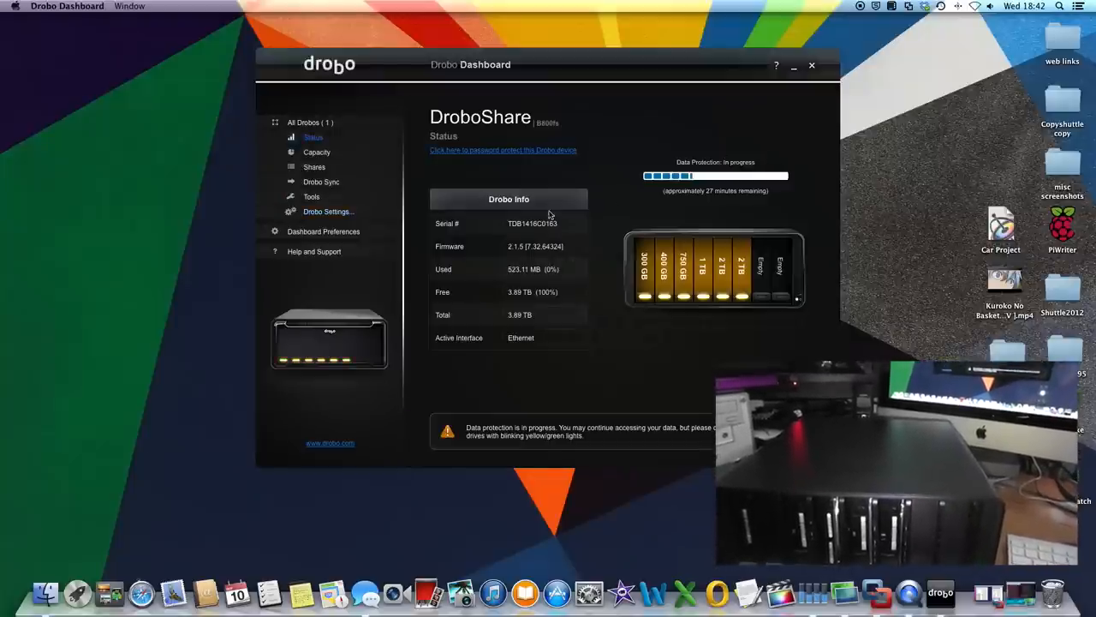
click(315, 151)
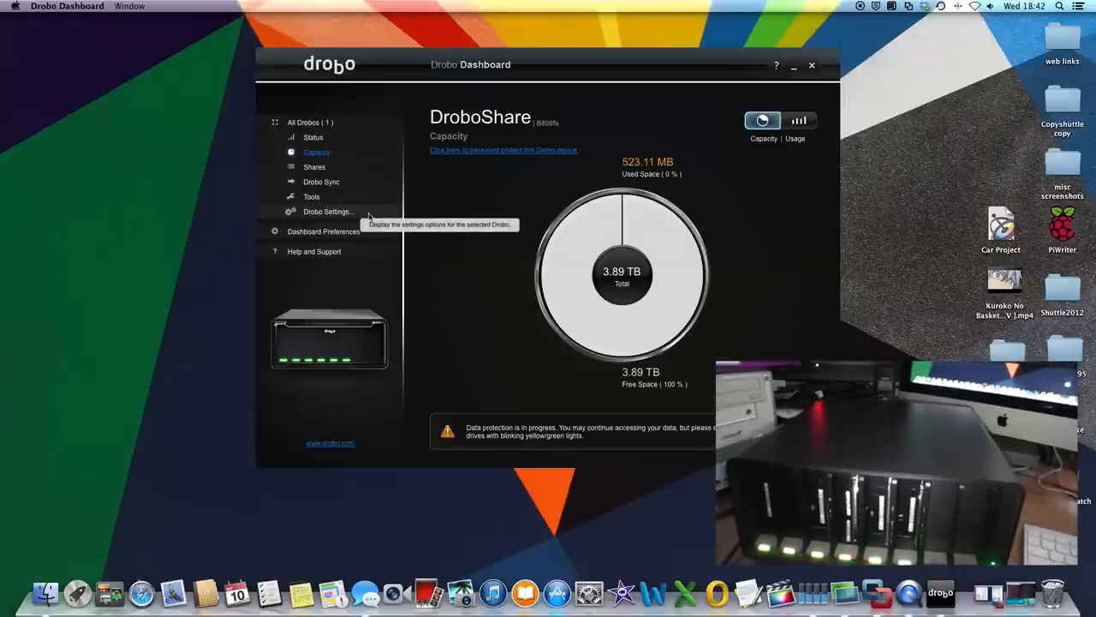
mouse_move(346, 192)
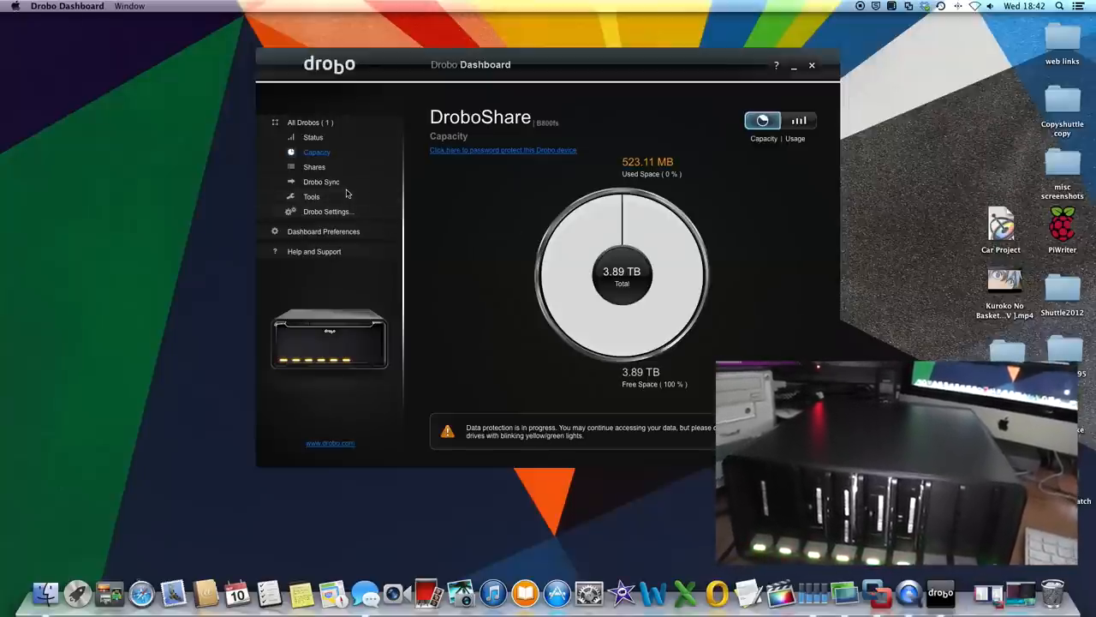